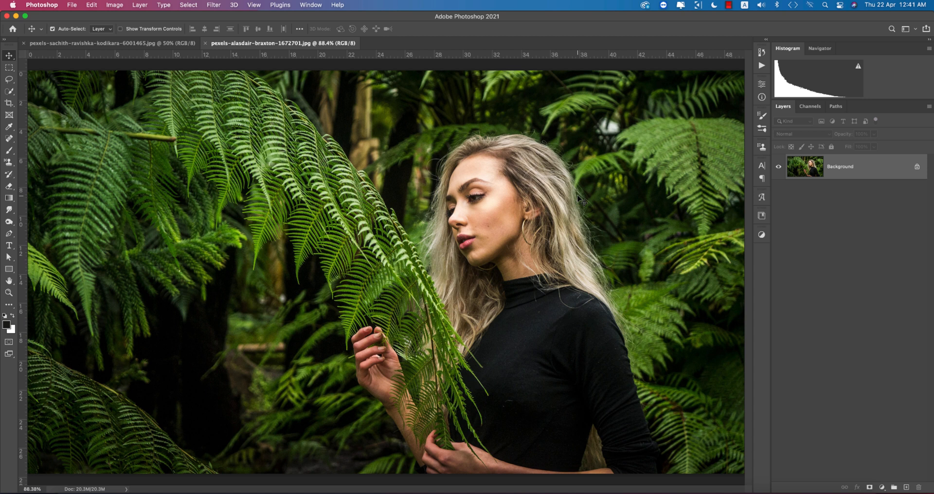
mouse_move(671, 180)
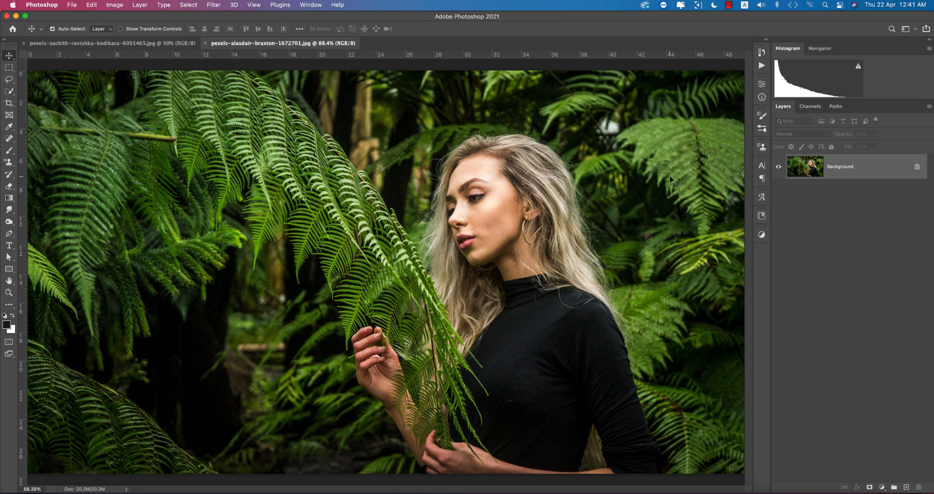
mouse_move(26, 27)
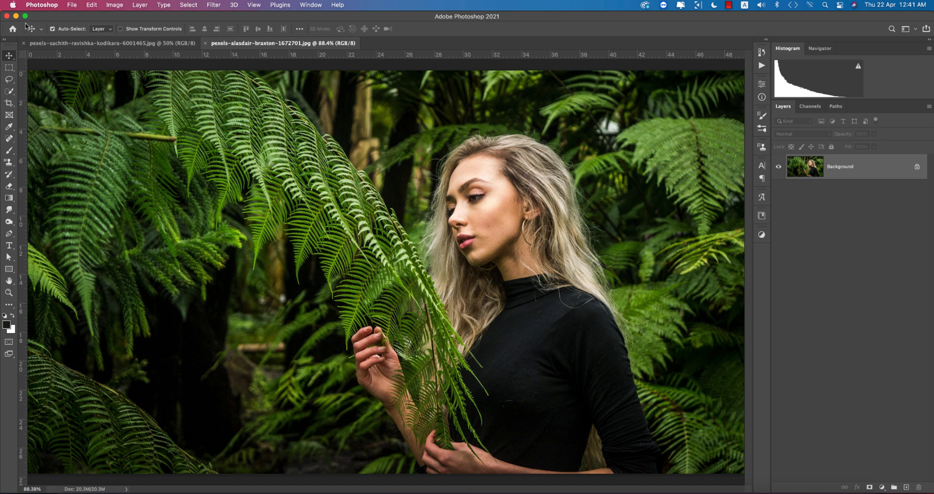
Step: From the recent-files home screen, duplicate the fern portrait's Background layer and start Camera Raw Filter
left_click(10, 30)
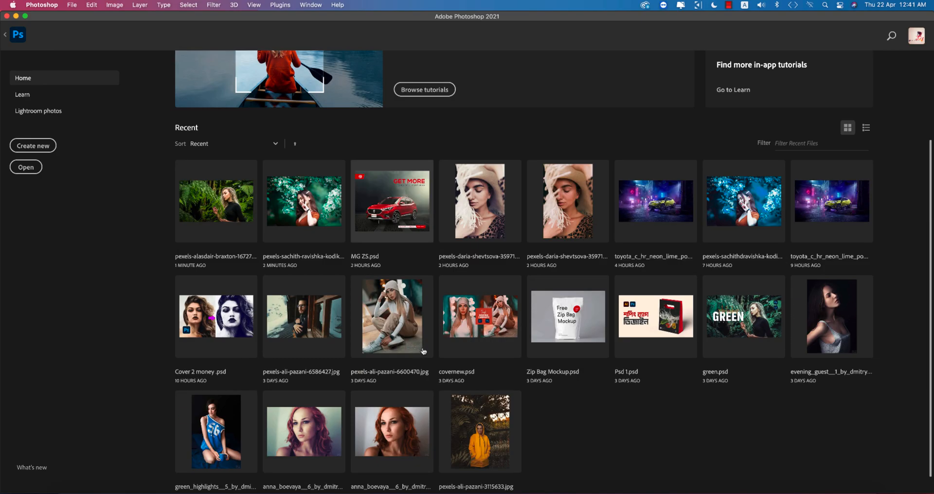
scroll("down", 3)
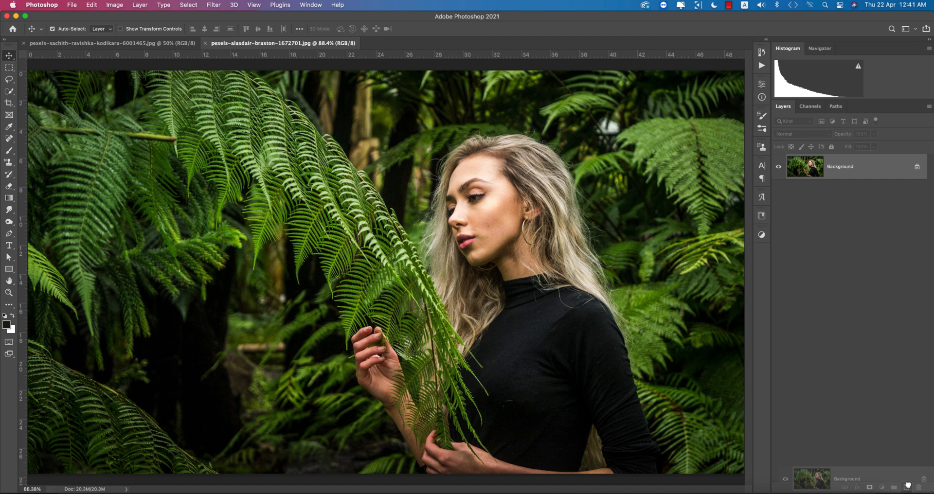
key("cmd+j")
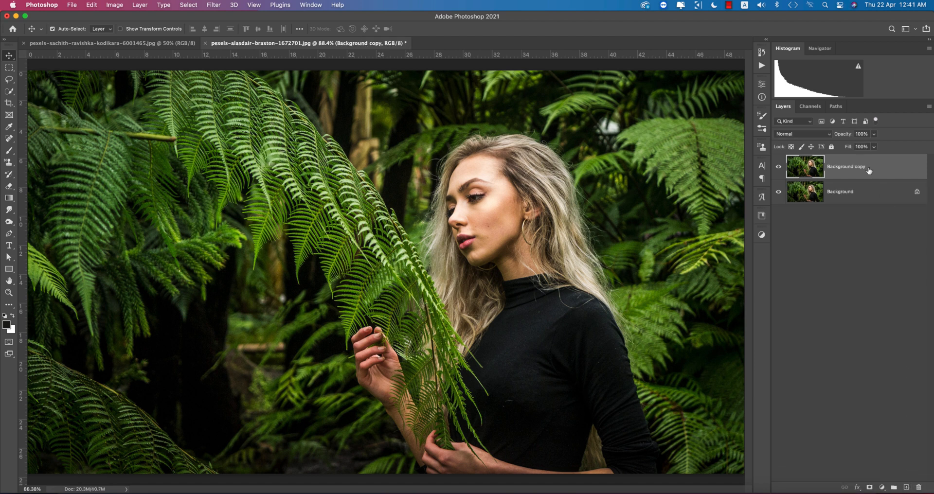
mouse_move(864, 170)
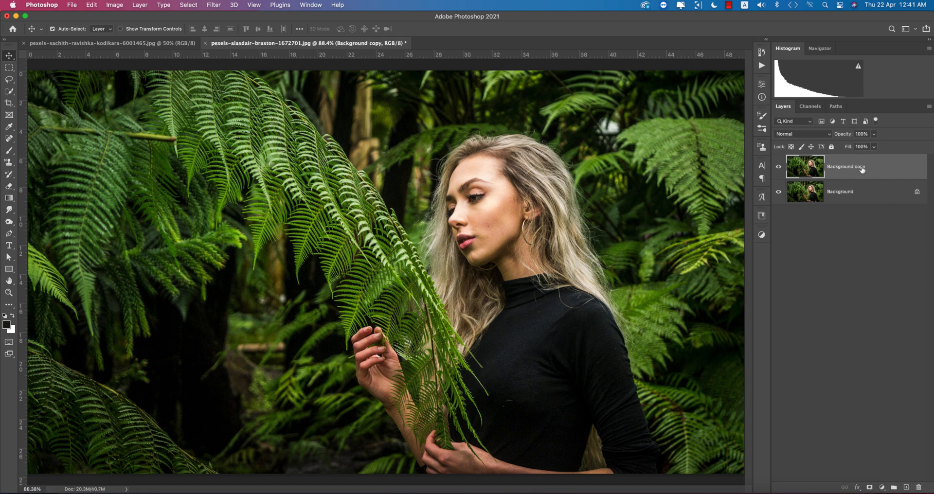
left_click(213, 5)
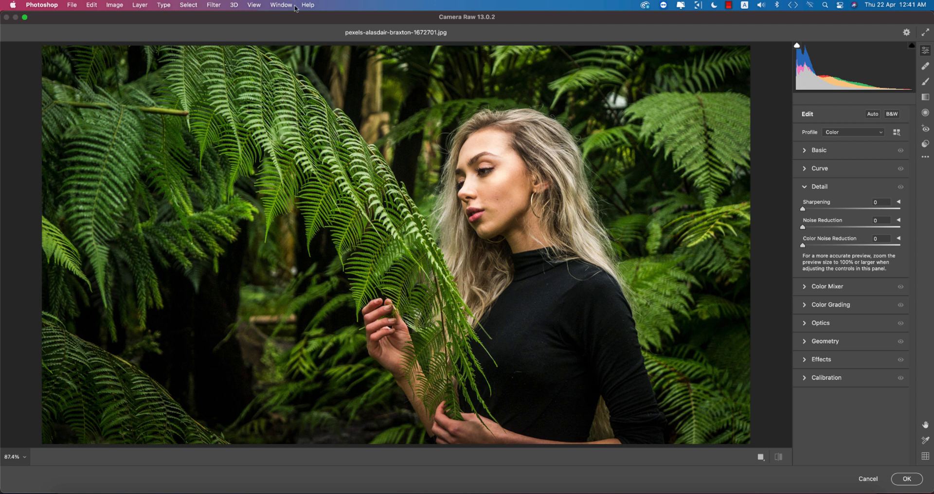
Step: Collapse the Detail section in the Camera Raw Edit panel
left_click(820, 186)
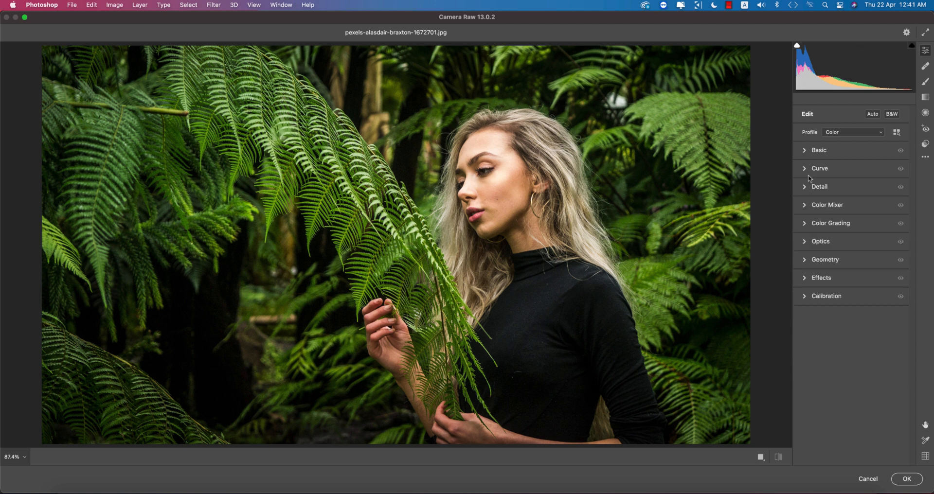
mouse_move(810, 273)
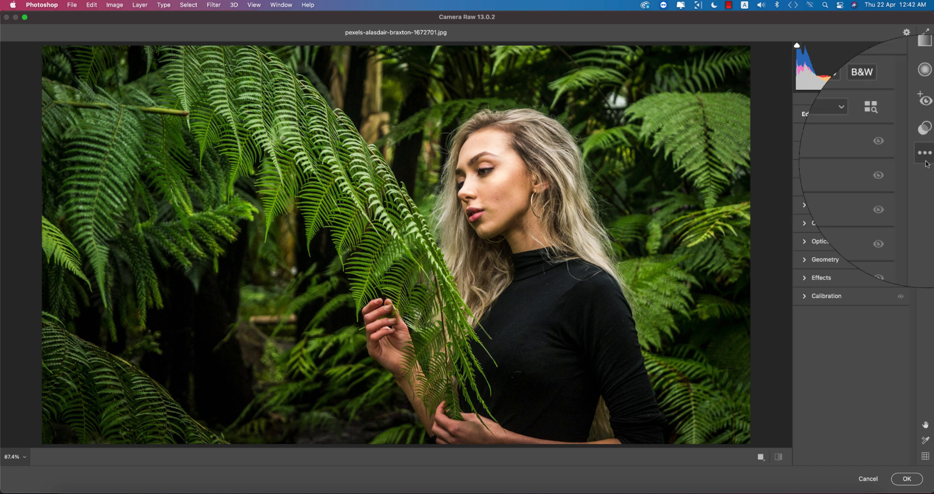
Step: Load green.xmp from Apps And Work > 18-4-21 through Load Settings
left_click(921, 153)
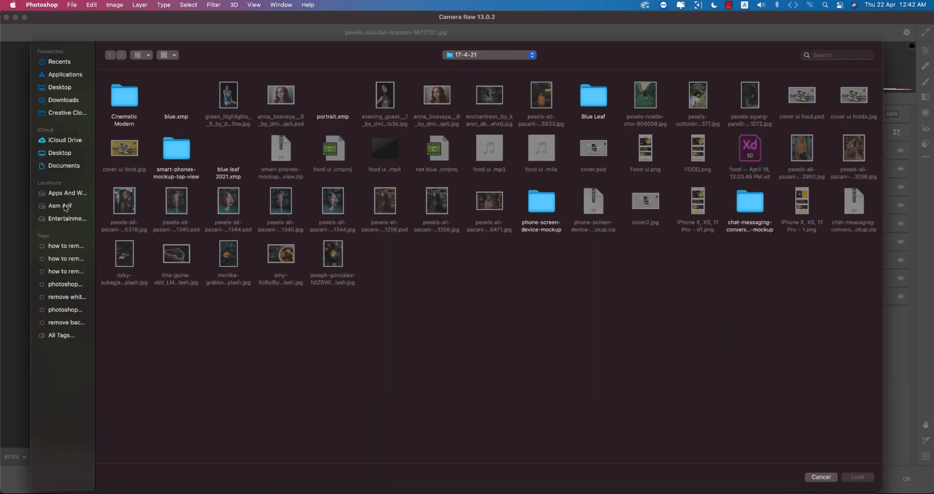
left_click(67, 193)
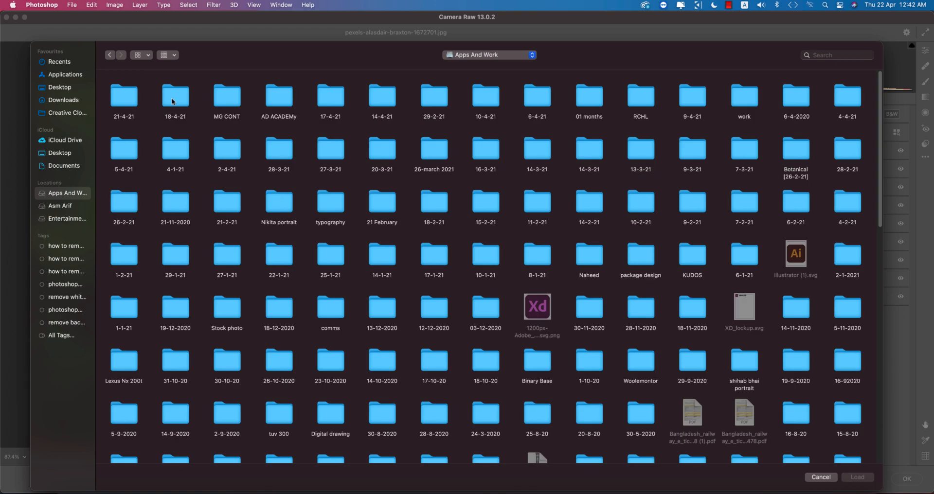
double_click(175, 96)
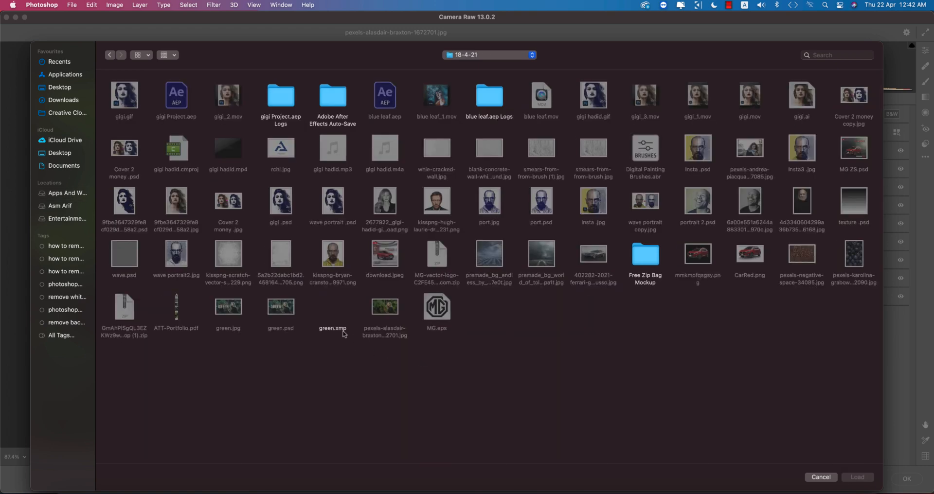
double_click(385, 306)
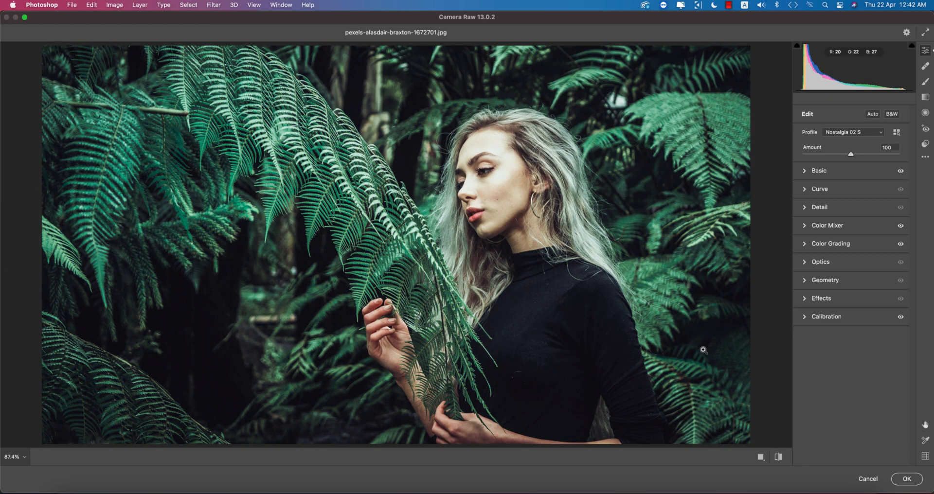
mouse_move(707, 332)
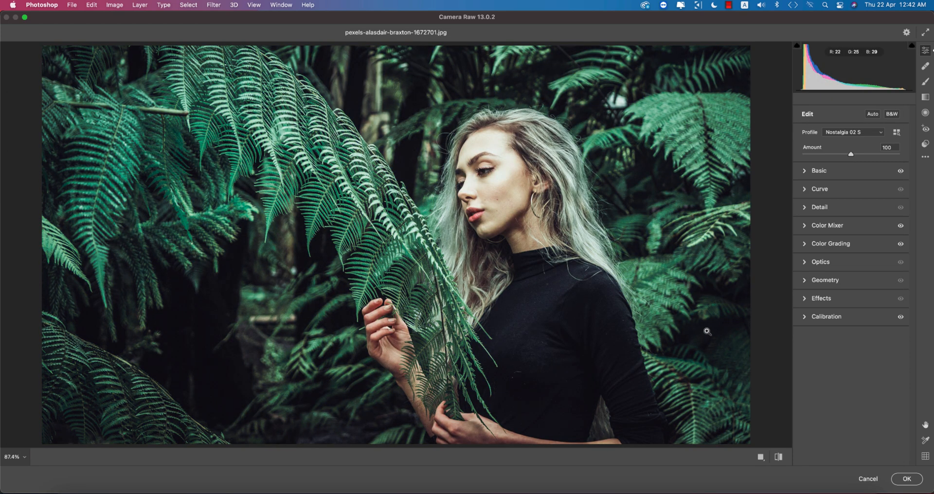
mouse_move(724, 335)
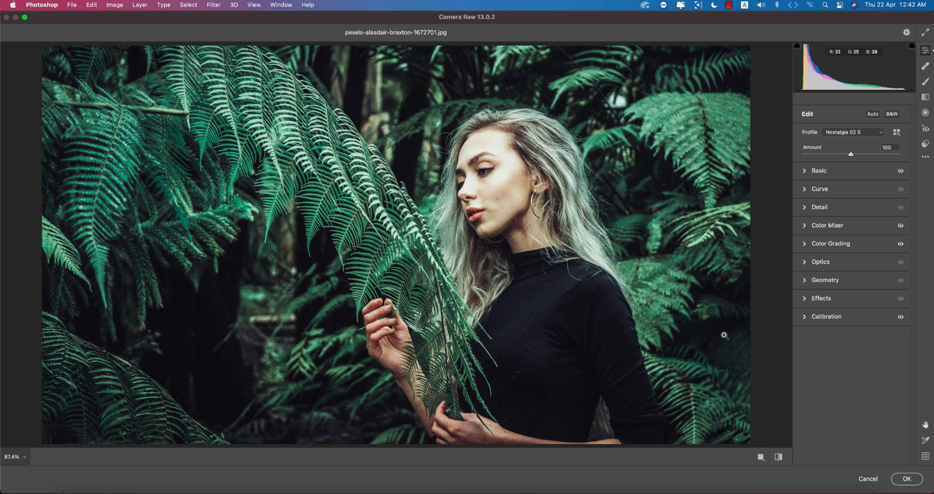
Step: In Basic, set Temperature +10, adjust Contrast, Highlights -65 and Shadows +55
left_click(819, 171)
type("+10")
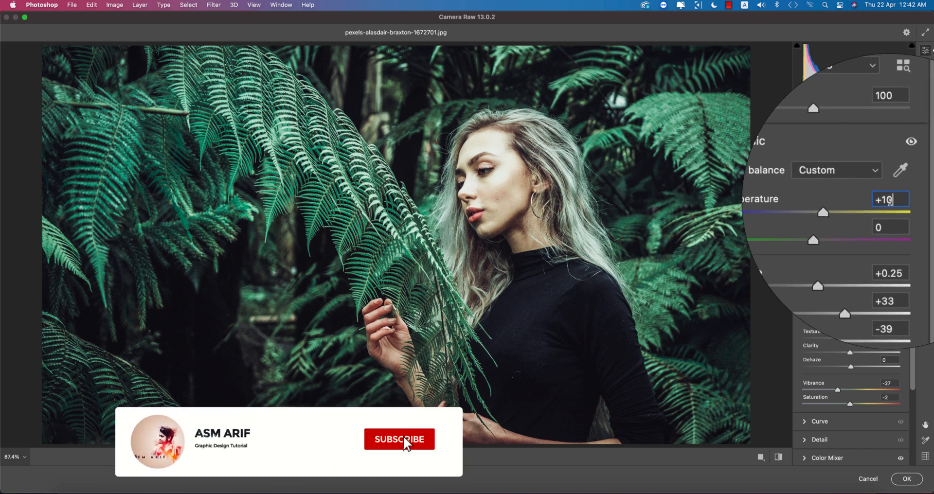
left_click(399, 440)
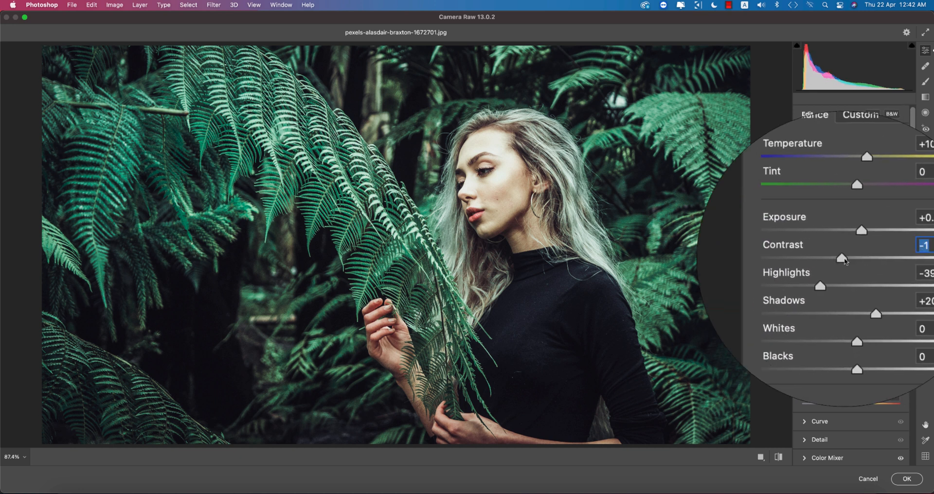
key("cmd+z")
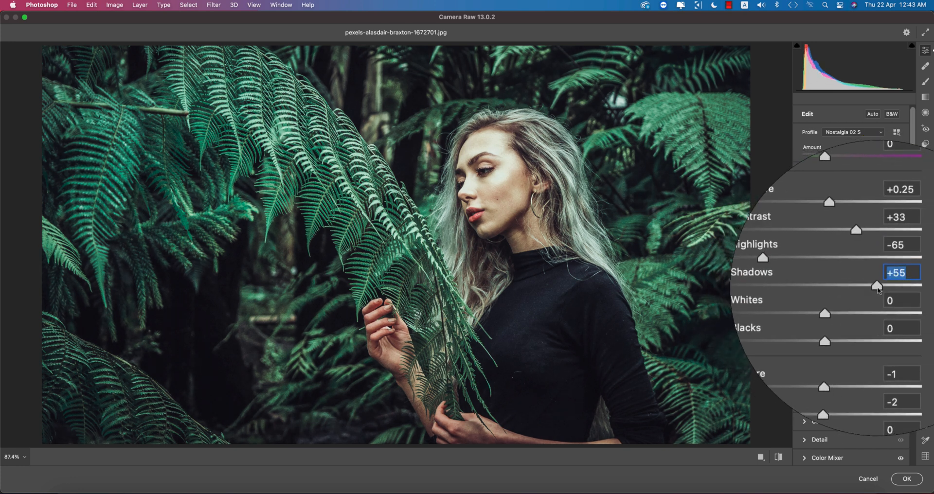
key("cmd+z")
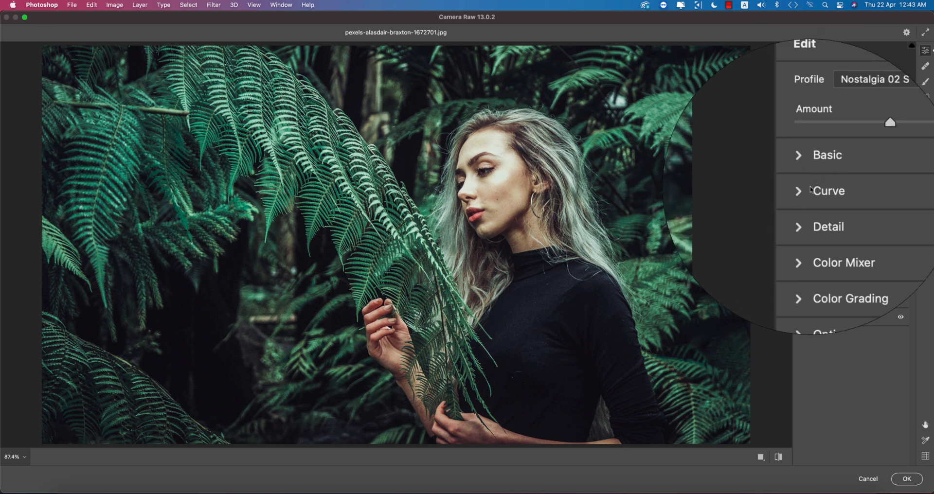
Step: Expand the Curve section and nudge a midtone point on the point curve
left_click(828, 192)
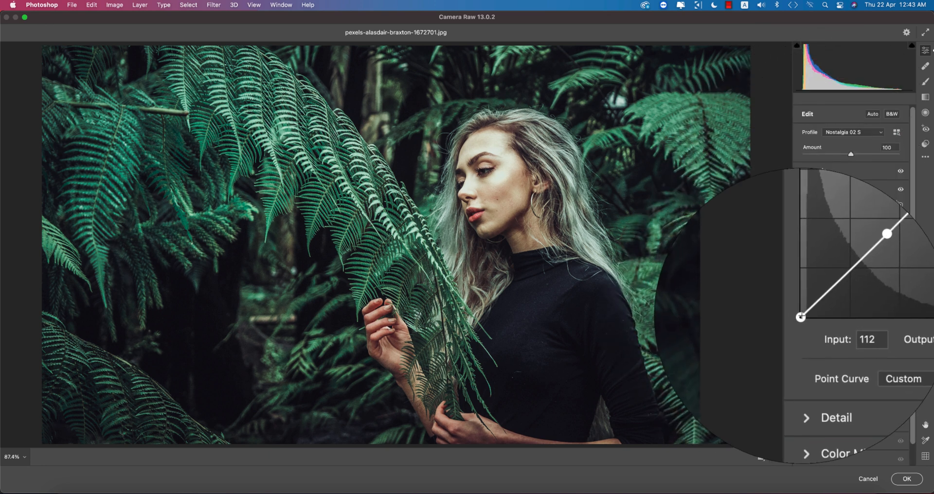
left_click_drag(801, 316, 801, 314)
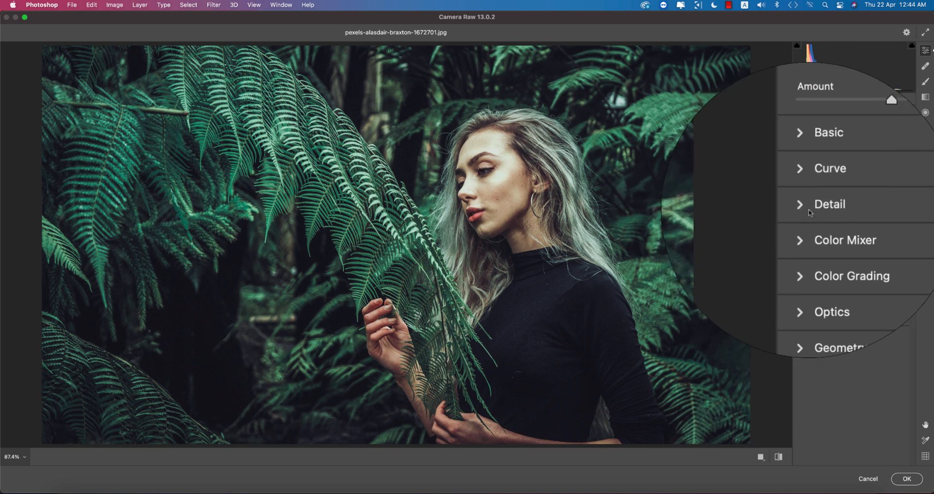
left_click(829, 204)
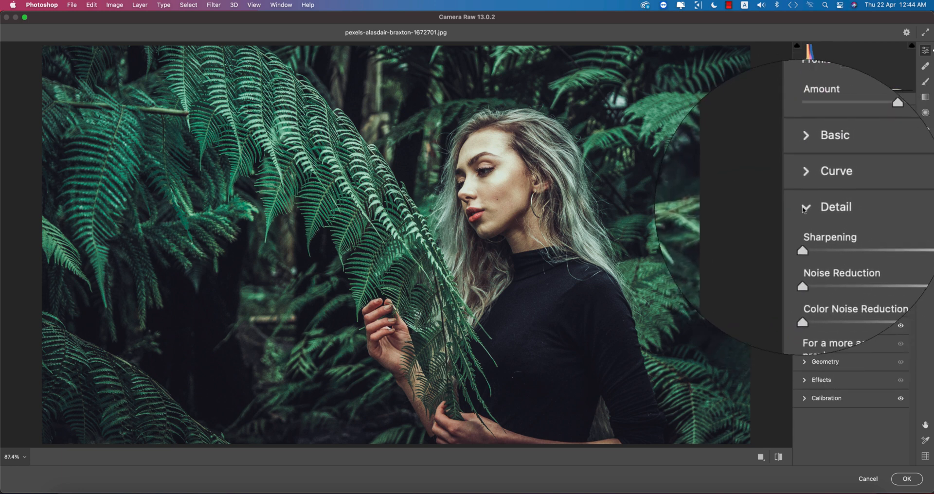
scroll("down", 3)
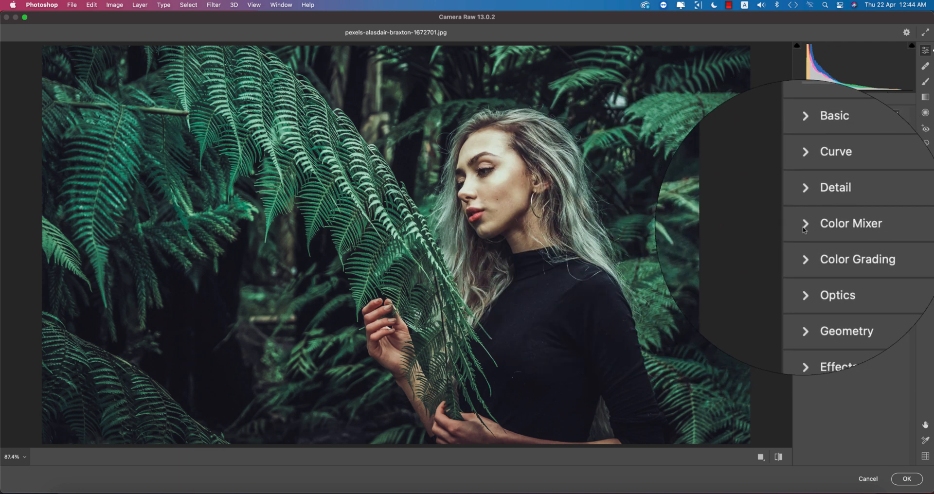
left_click(851, 224)
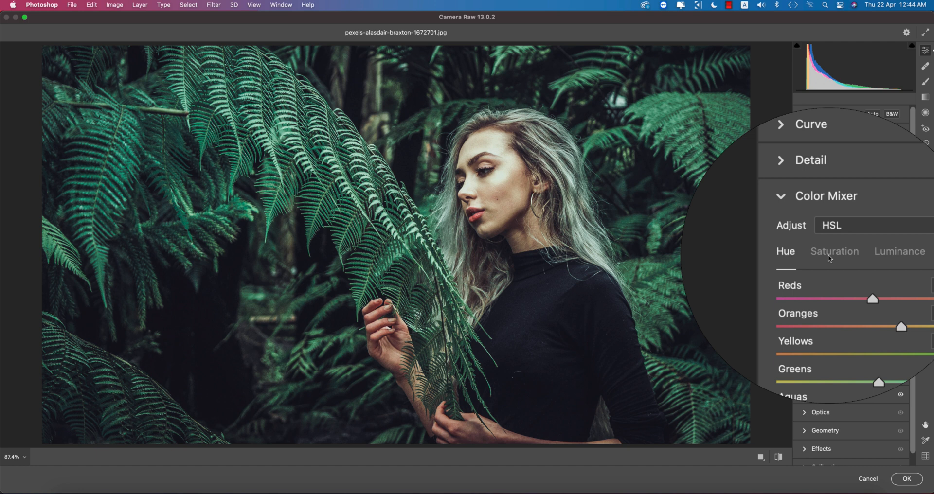
Step: In the Color Mixer Saturation tab, set Reds +46, Greens +44 and Aquas +28
left_click(834, 252)
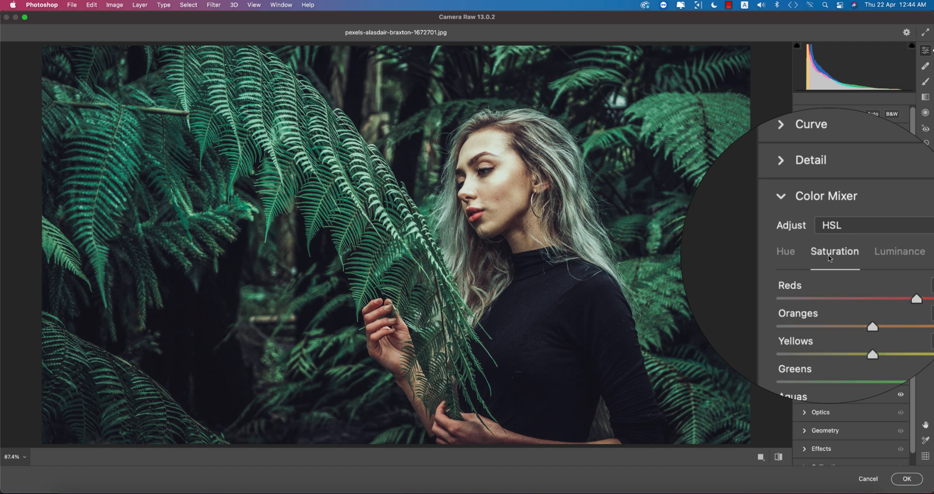
left_click(862, 252)
type("+44")
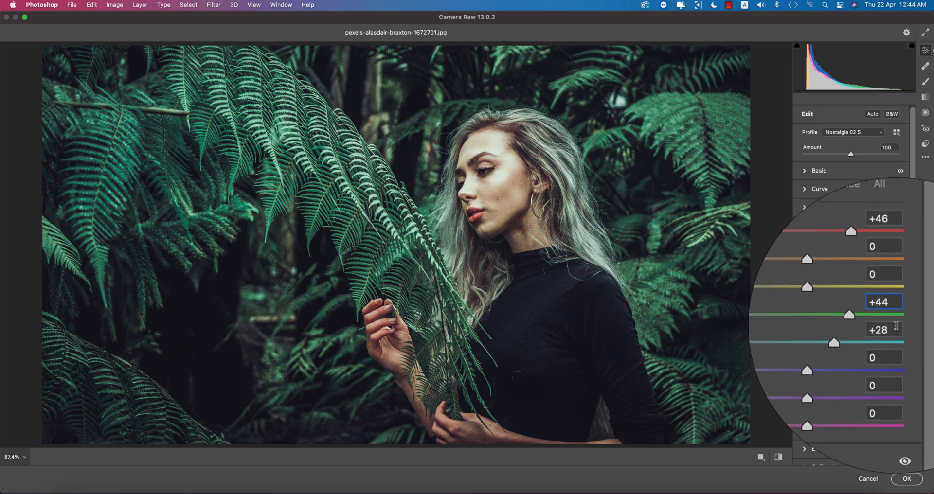
left_click(884, 329)
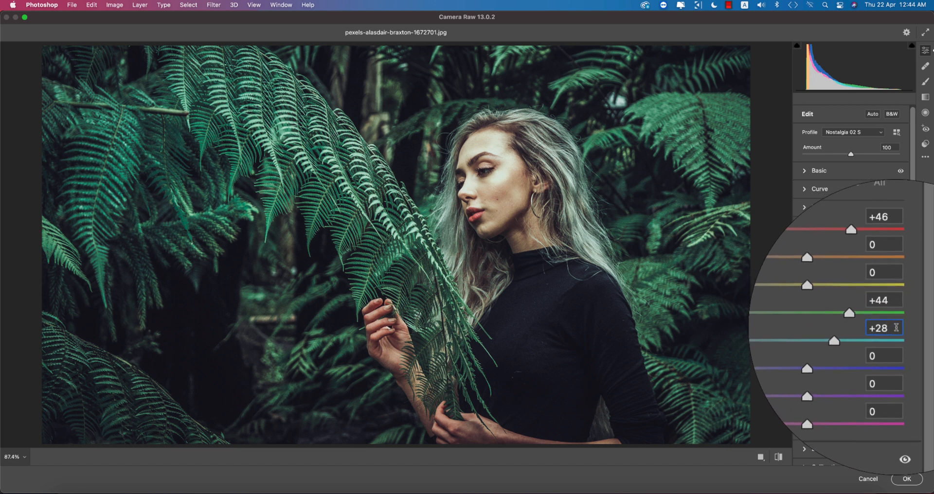
double_click(882, 328)
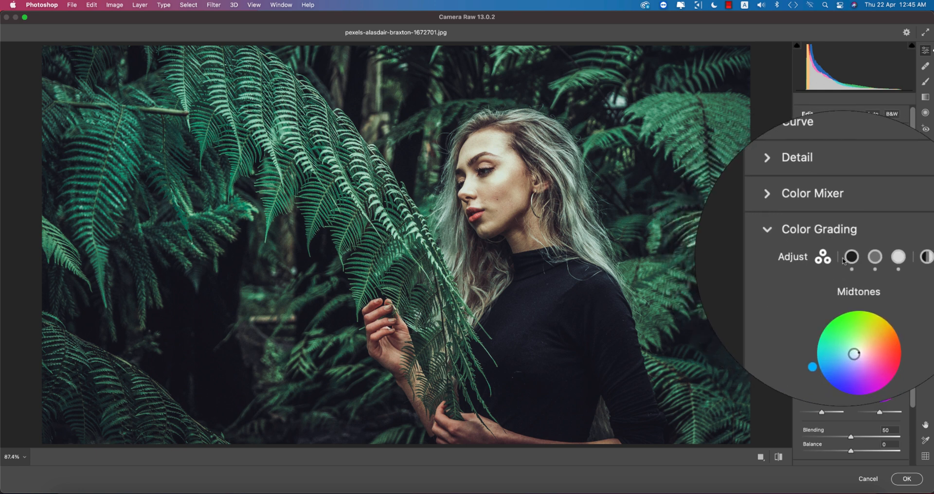
Step: Give one grading wheel hue 299 at saturation 16, another hue 197 at 12
left_click(847, 257)
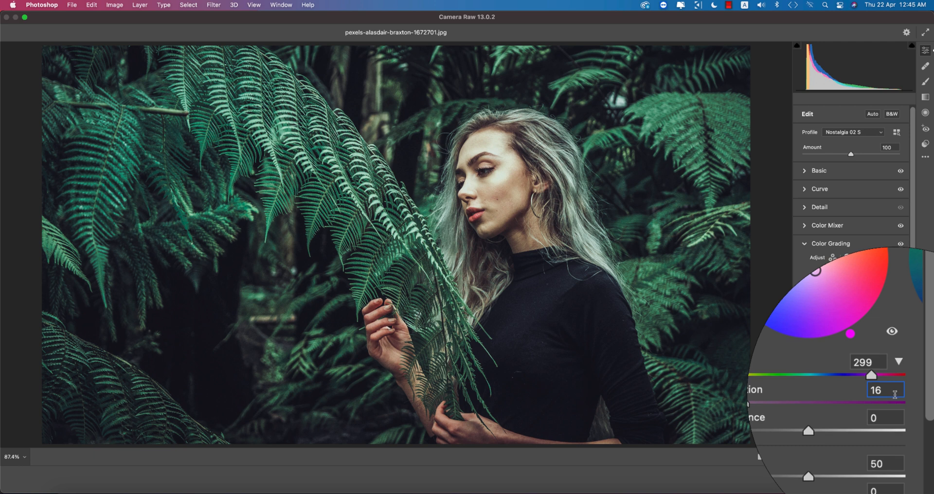
left_click(835, 255)
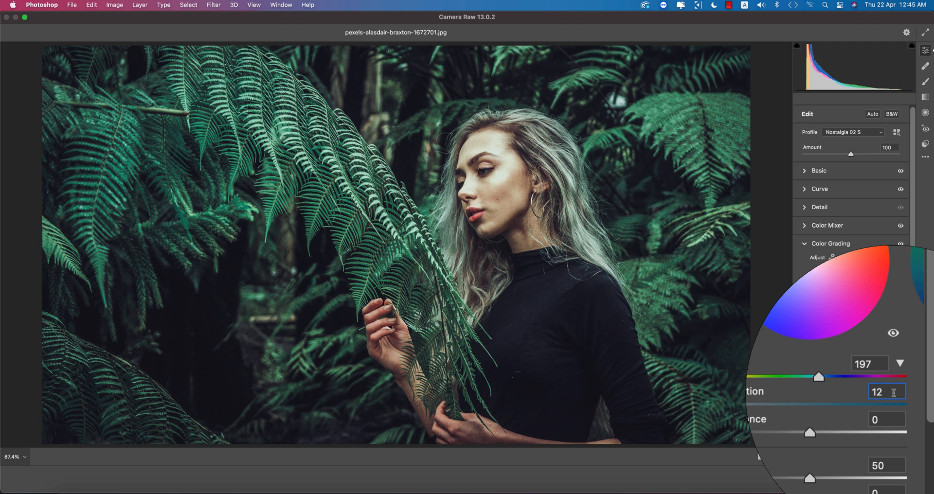
left_click(844, 255)
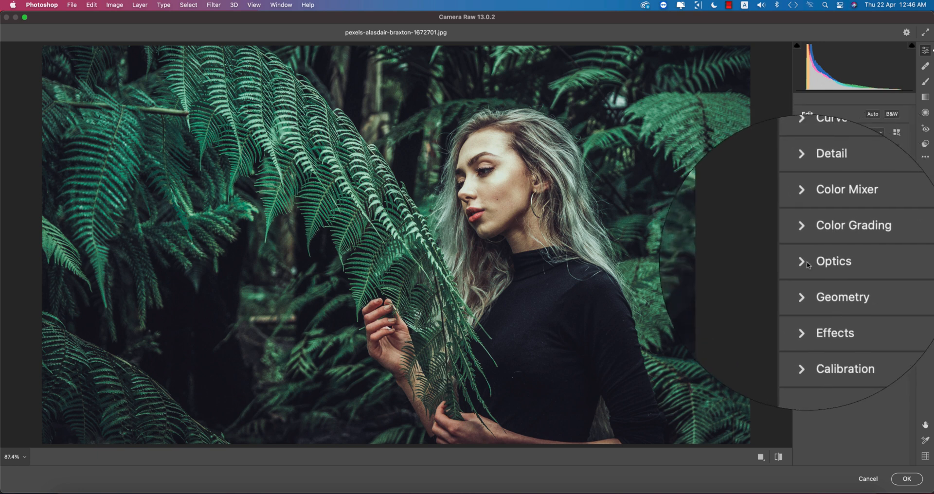
Step: Expand Calibration and set Green Primary Hue +47, keeping Red Primary Hue at 0
left_click(843, 281)
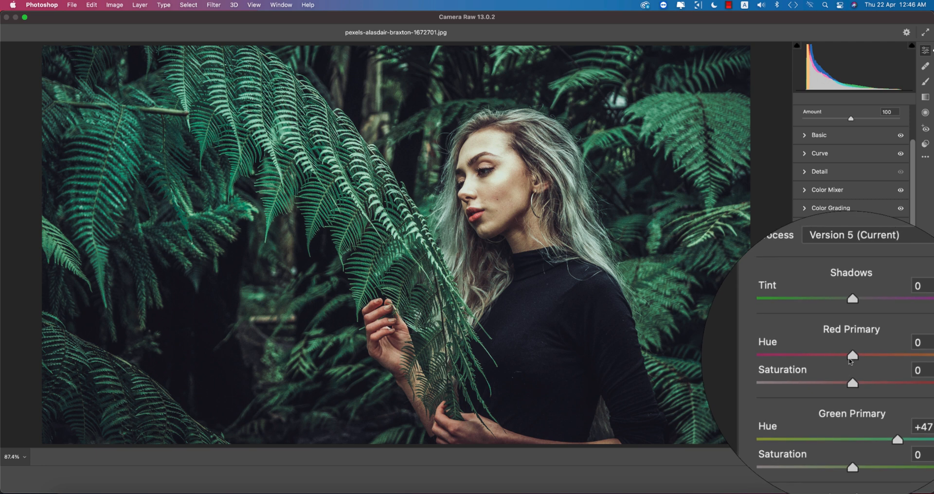
scroll("down", 3)
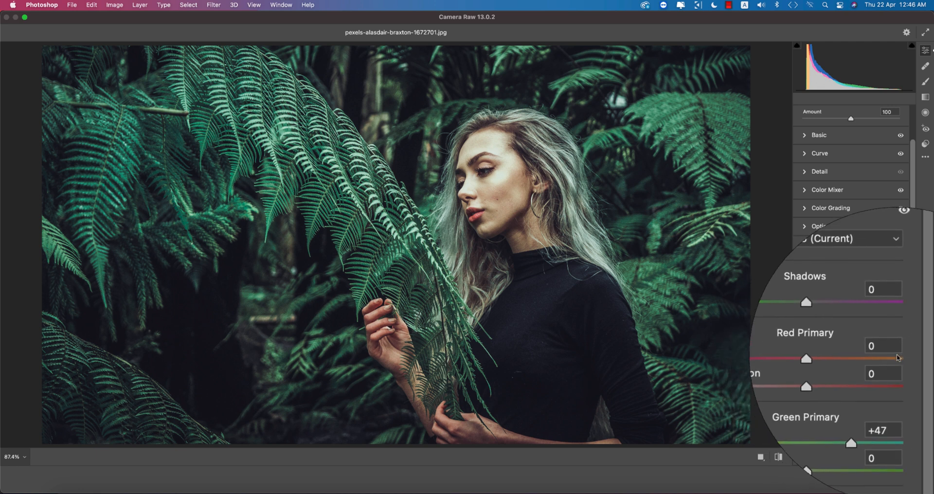
left_click(882, 350)
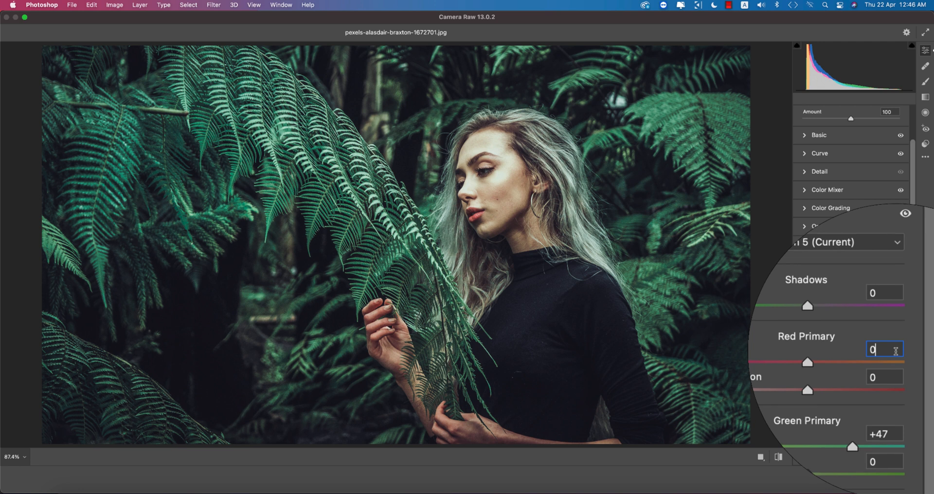
scroll("down", 3)
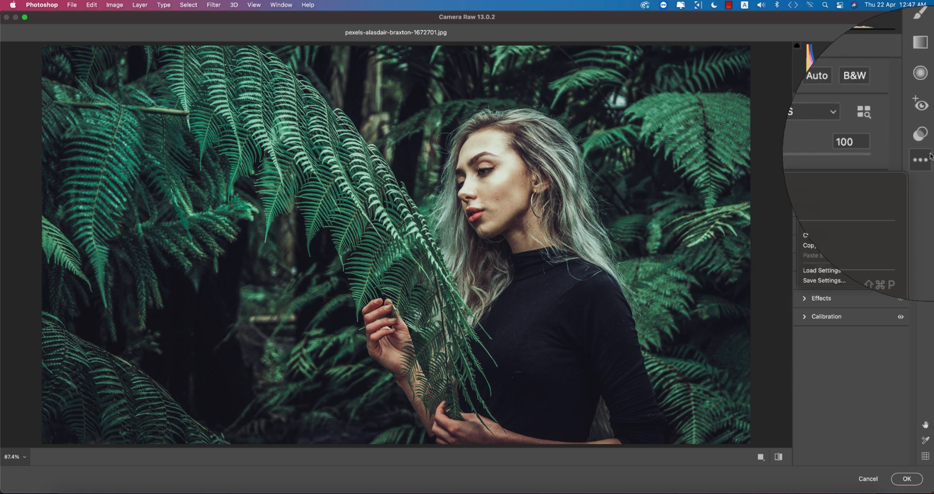
Step: Save the settings as green 2.xmp and apply the grade with OK
left_click(825, 281)
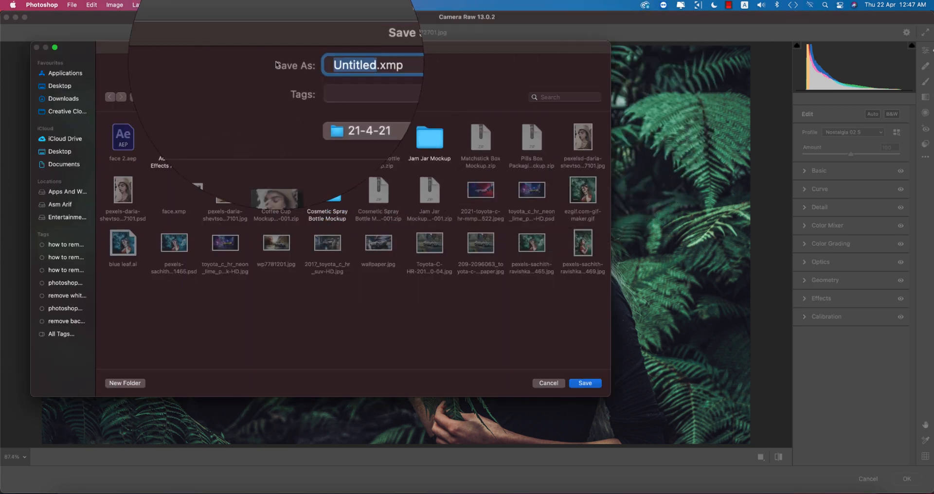
type("green.xmp")
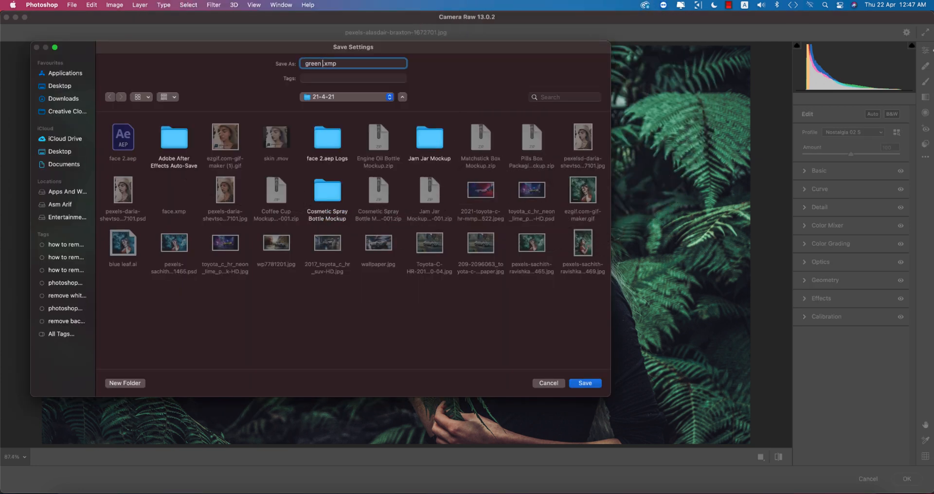
type("2")
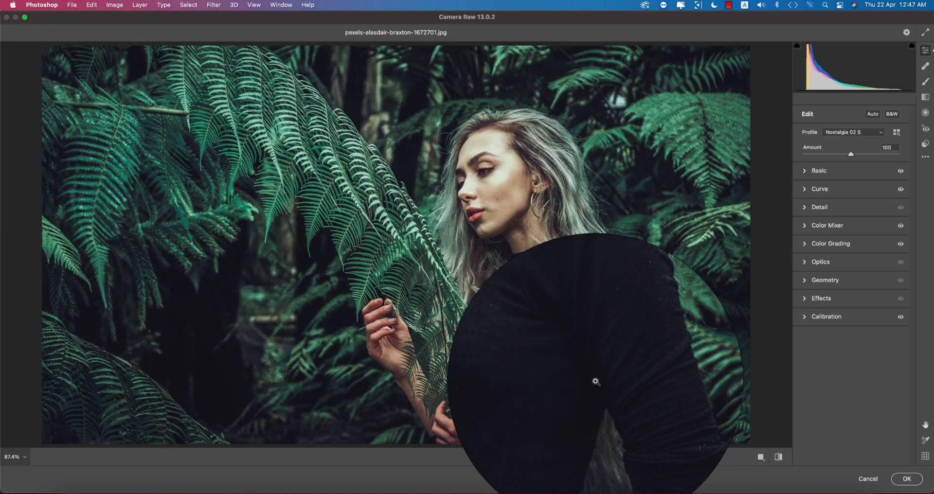
left_click(905, 479)
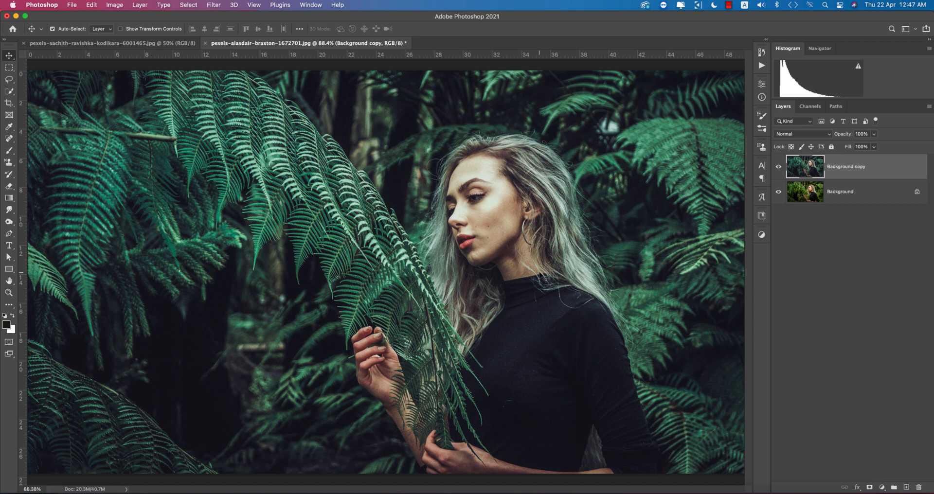
mouse_move(368, 94)
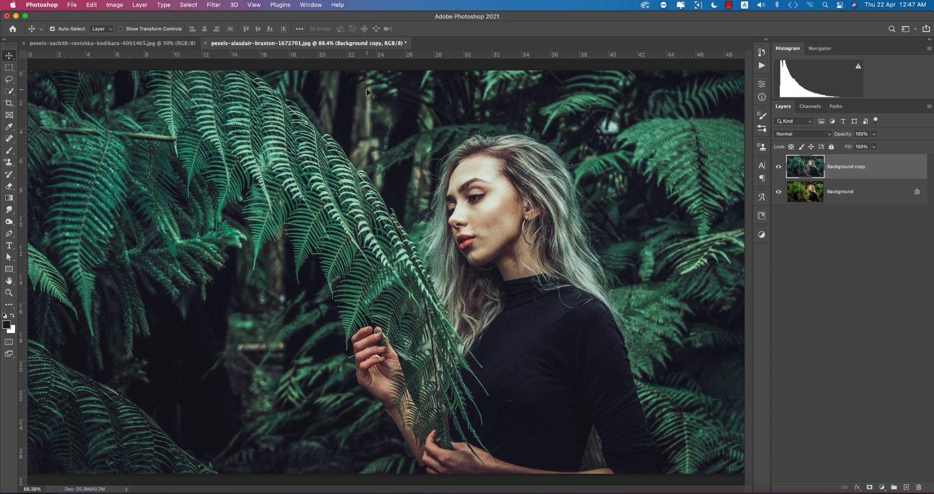
mouse_move(880, 186)
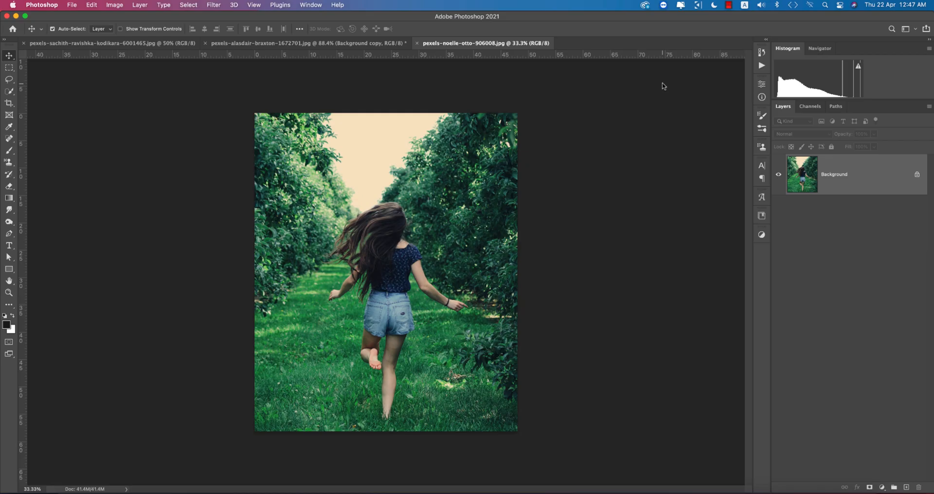
mouse_move(560, 191)
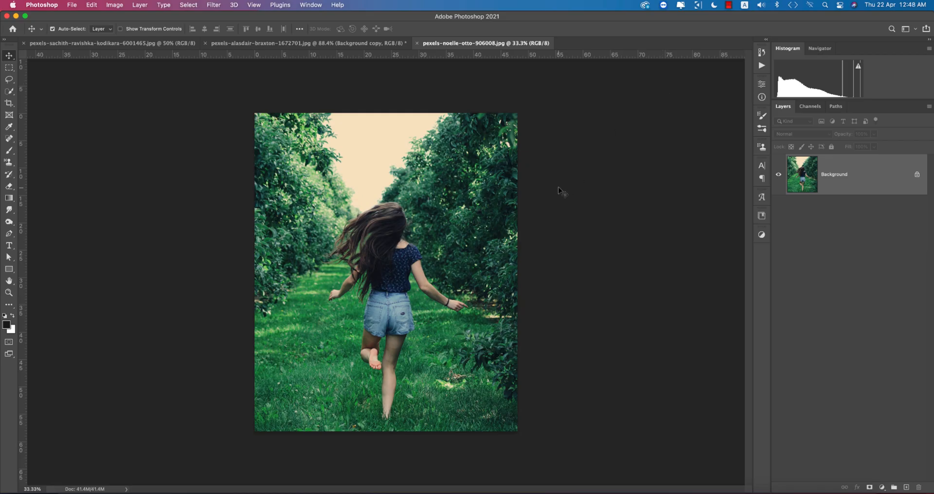
Step: Duplicate the running-girl photo's layer and apply the green preset through Camera Raw Filter
key("cmd+j")
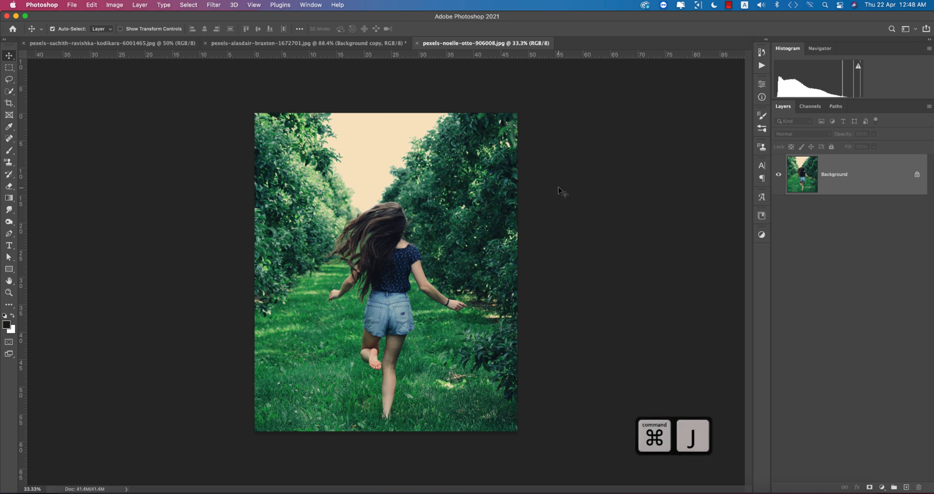
key("cmd+j")
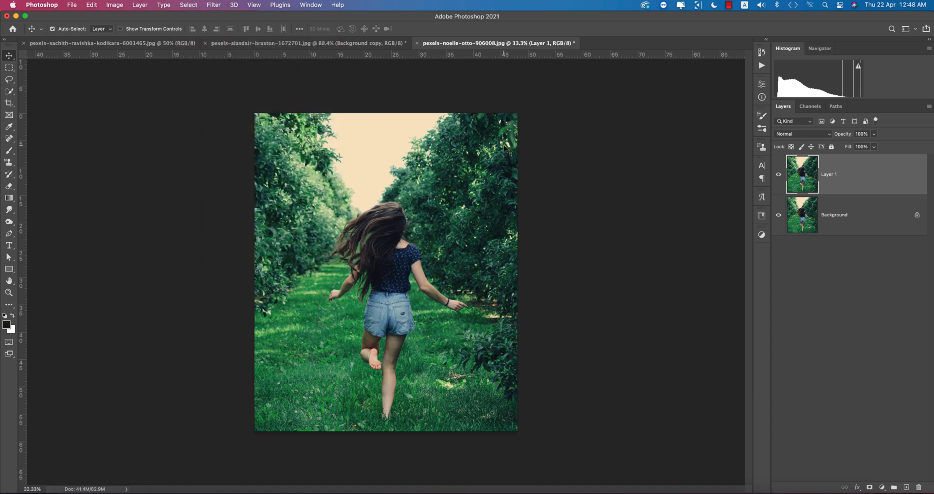
left_click(213, 4)
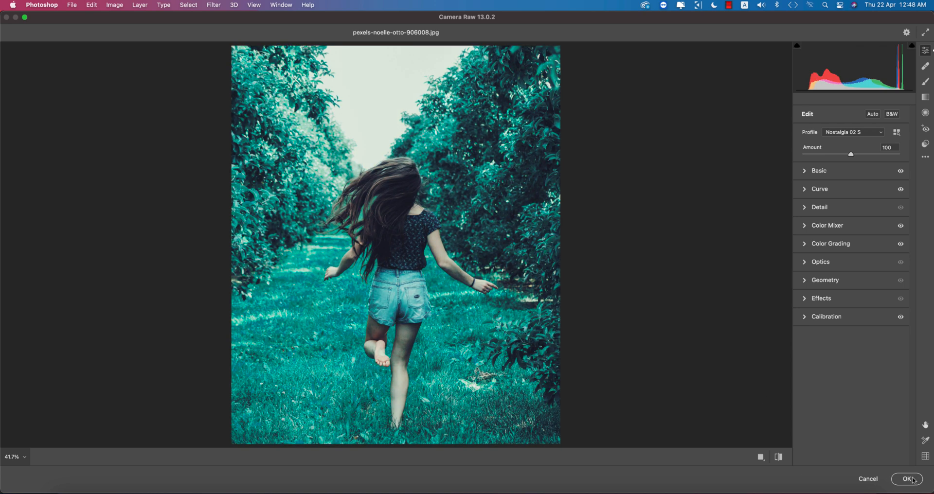
left_click(908, 479)
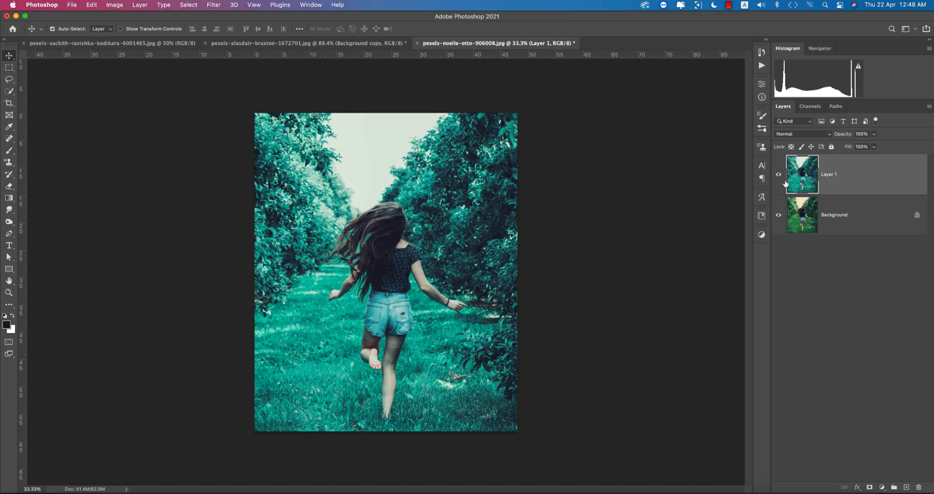